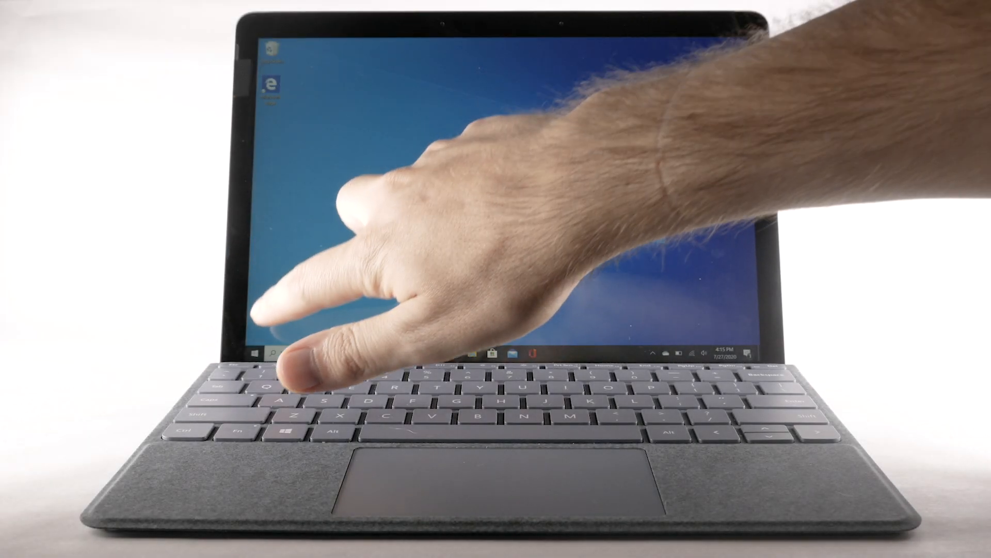
From the Start menu app list, launch Camera to preview the purple roses
left_click(254, 353)
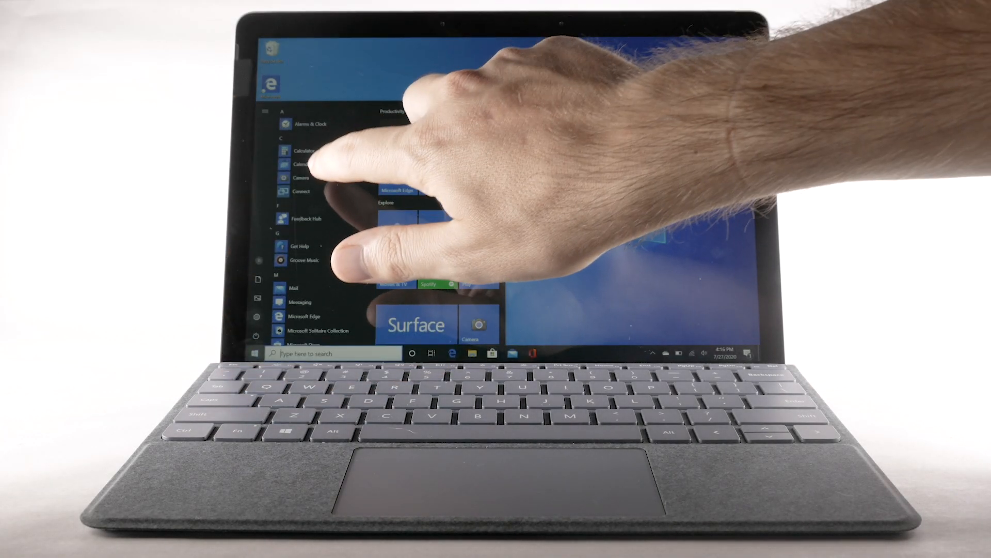
left_click(302, 178)
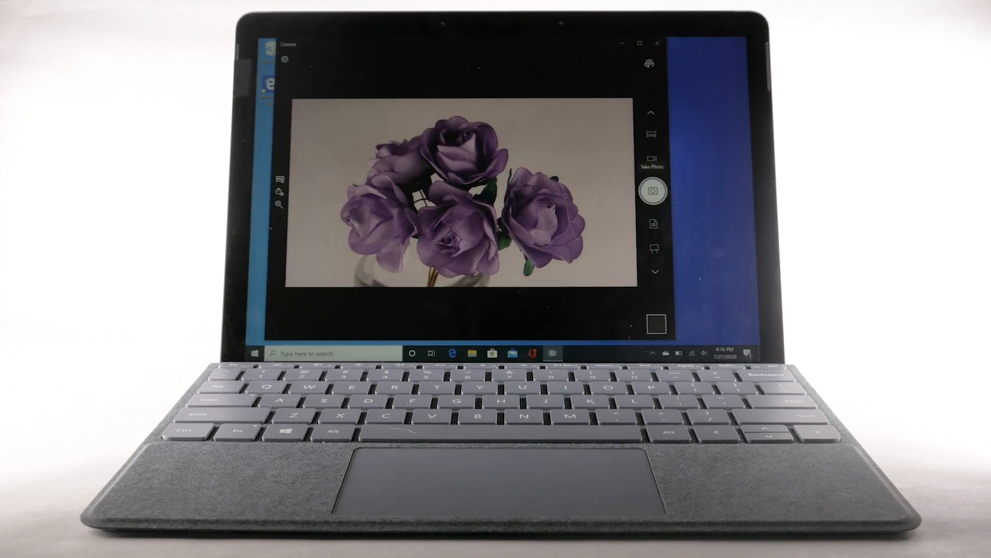
Frame the purple roses and capture a photo with the Take Photo shutter
left_click(648, 63)
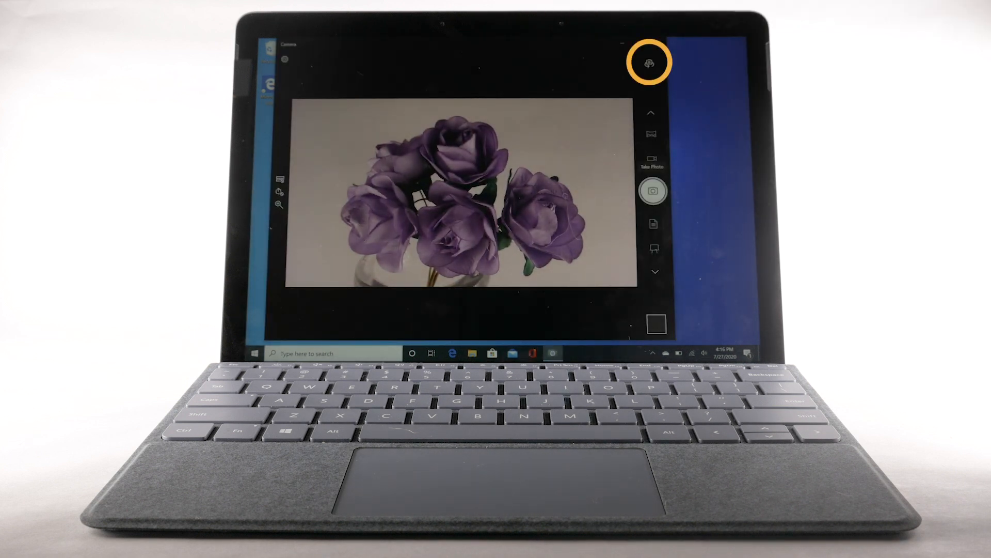
left_click(648, 62)
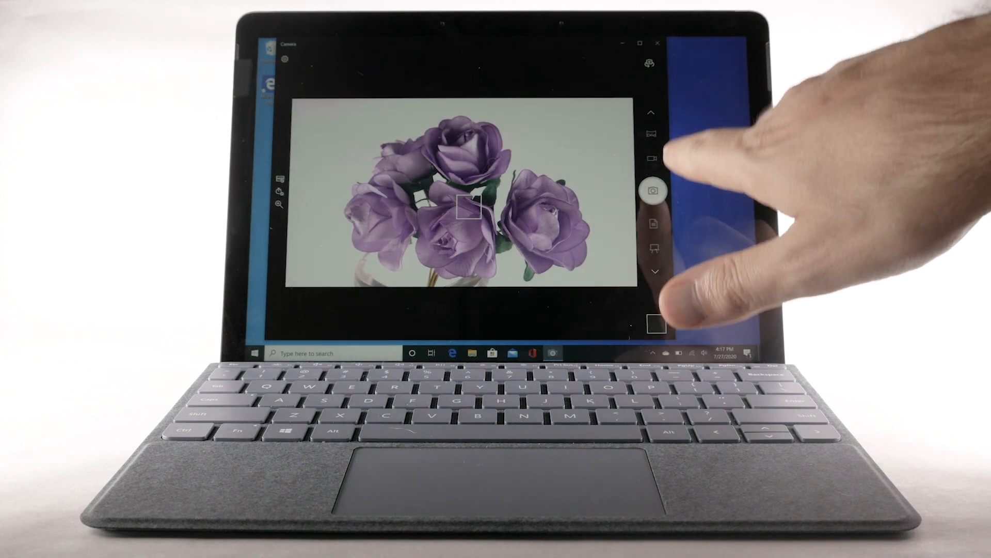
left_click(654, 191)
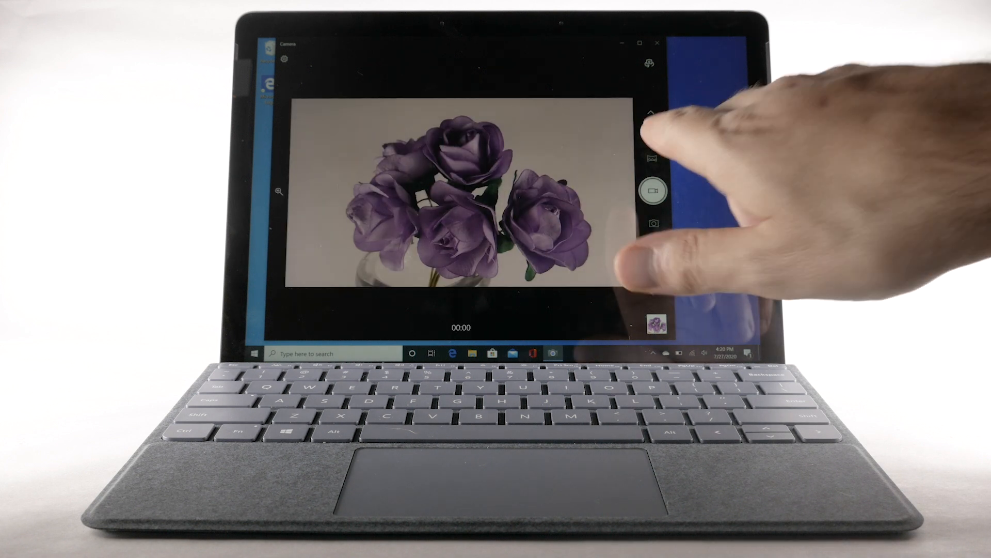
Record a few seconds of video of the roses, then stop recording
left_click(657, 189)
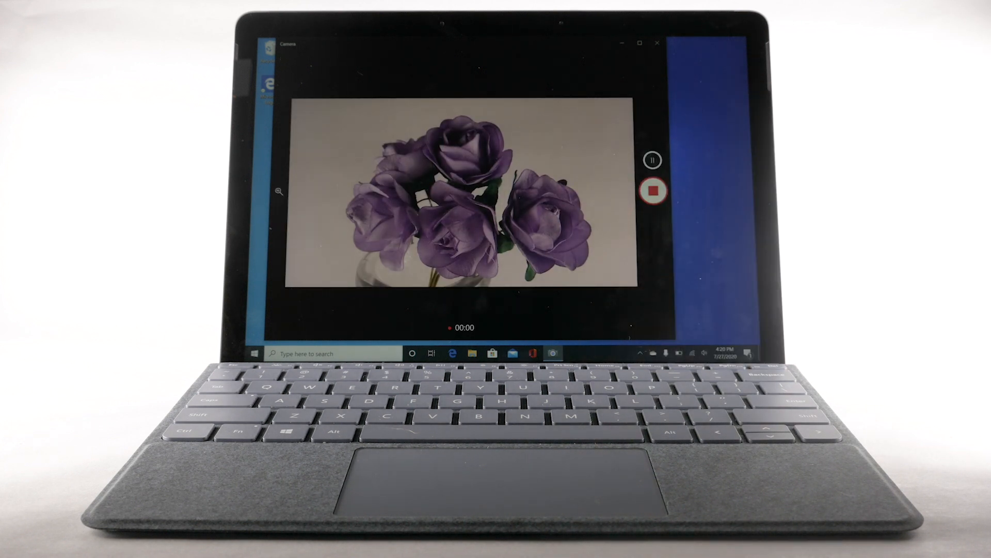
left_click(653, 161)
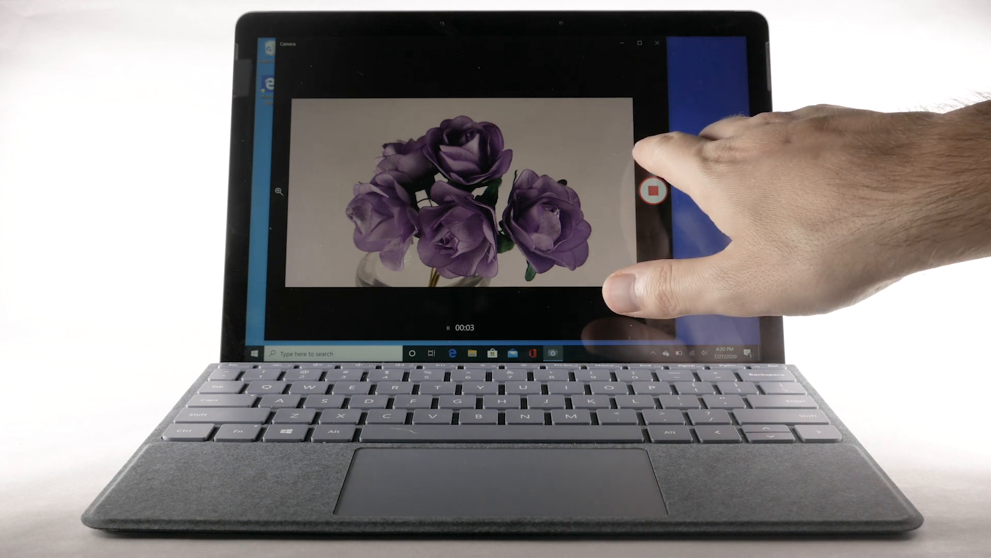
left_click(652, 196)
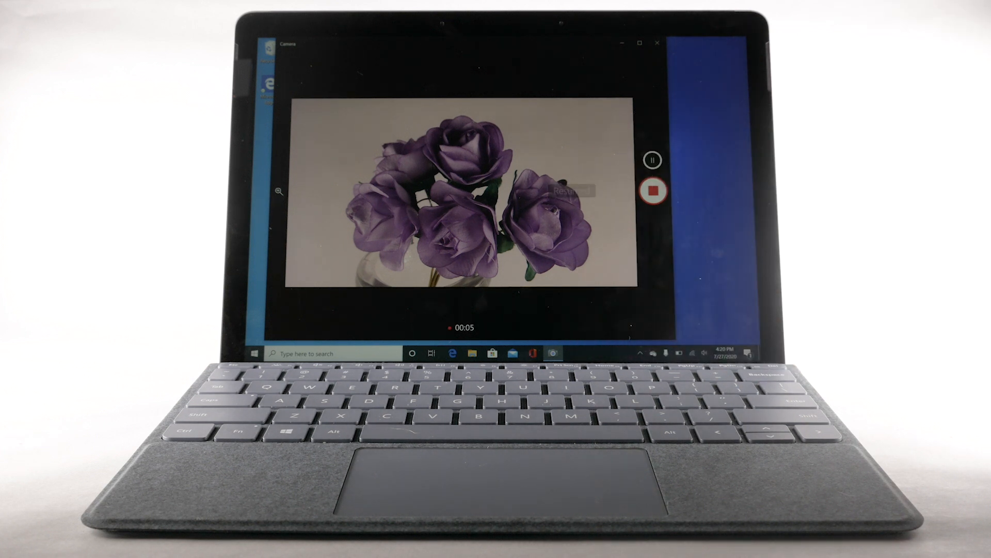
left_click(653, 190)
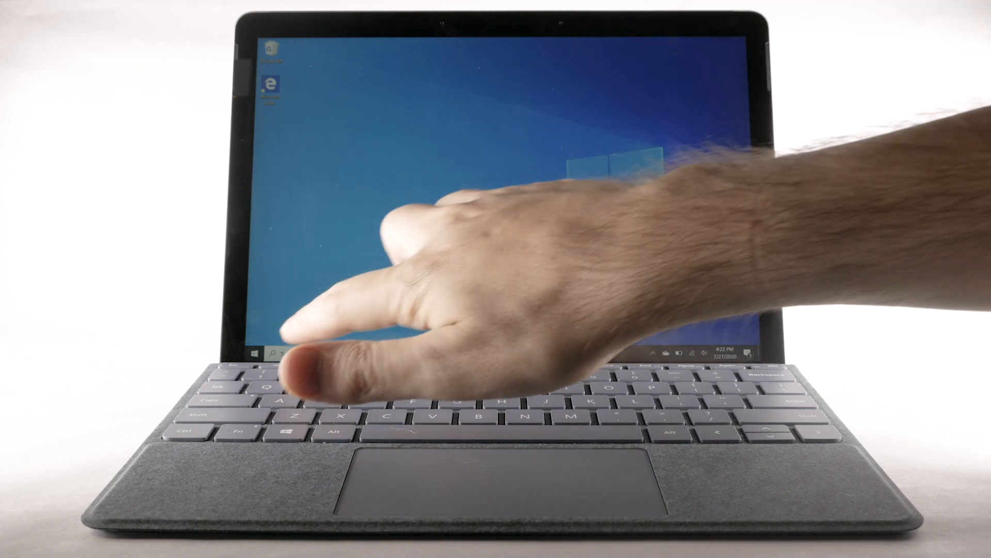
From the Start menu, launch the Photos tile to view the captured roses
left_click(256, 352)
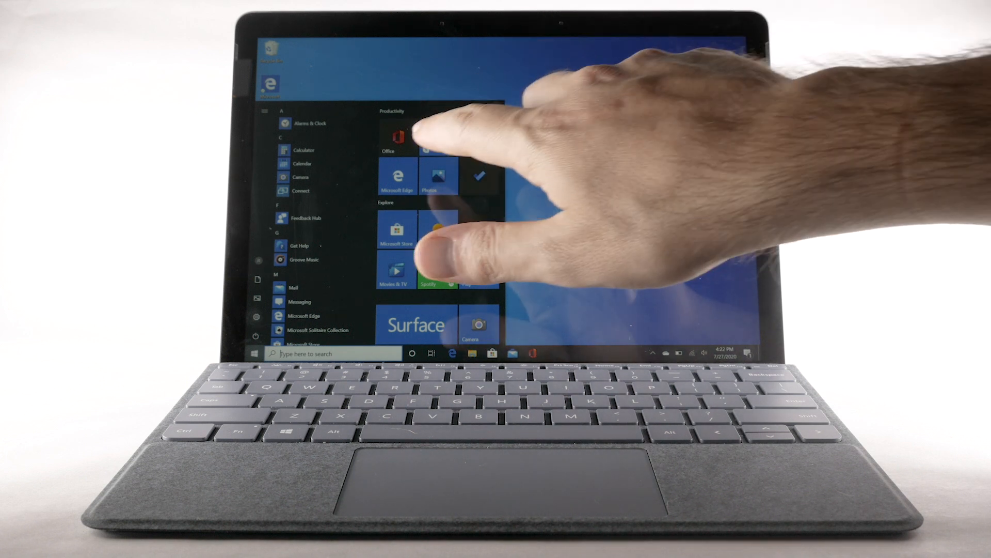
left_click(437, 175)
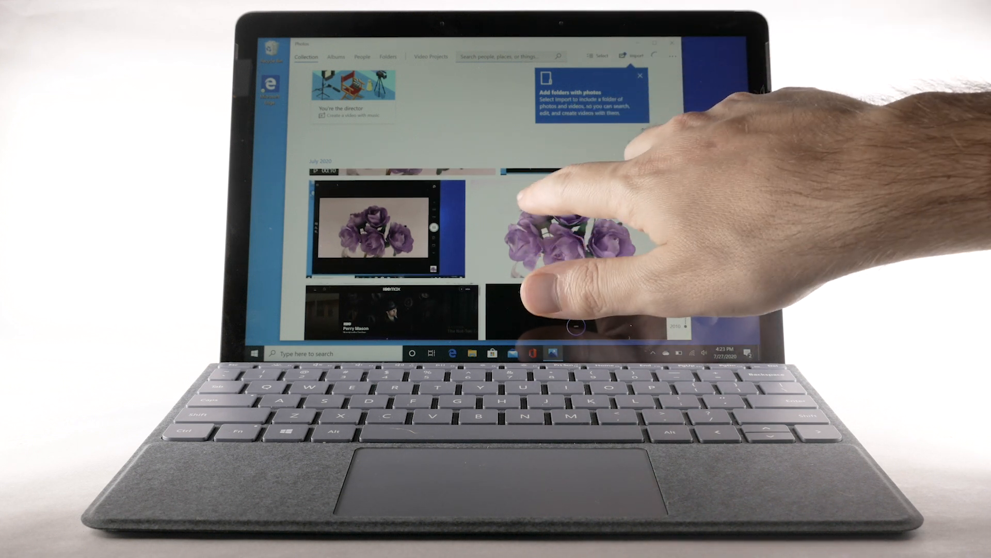
Open the roses photo in Collection and choose Edit & Create > Edit for Crop & rotate
left_click(550, 237)
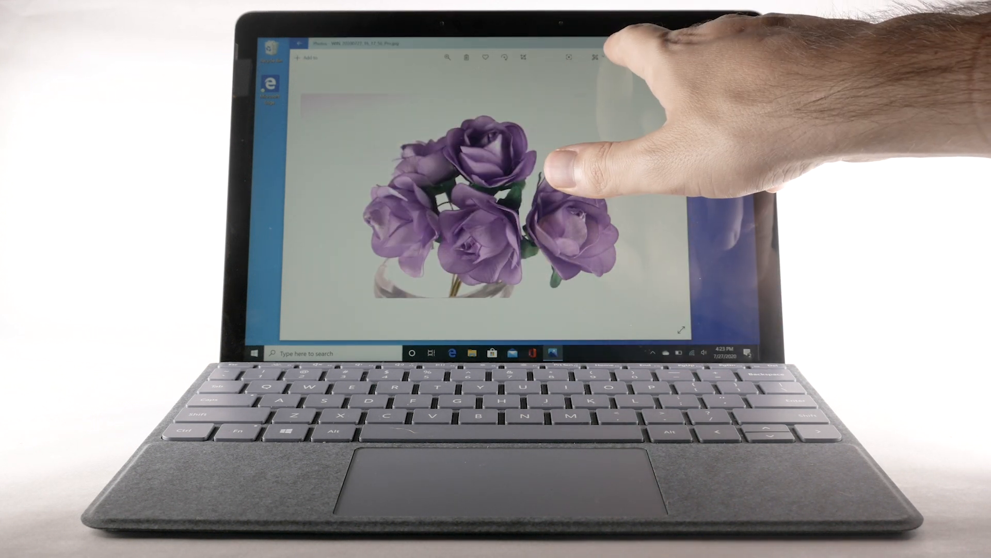
left_click(598, 57)
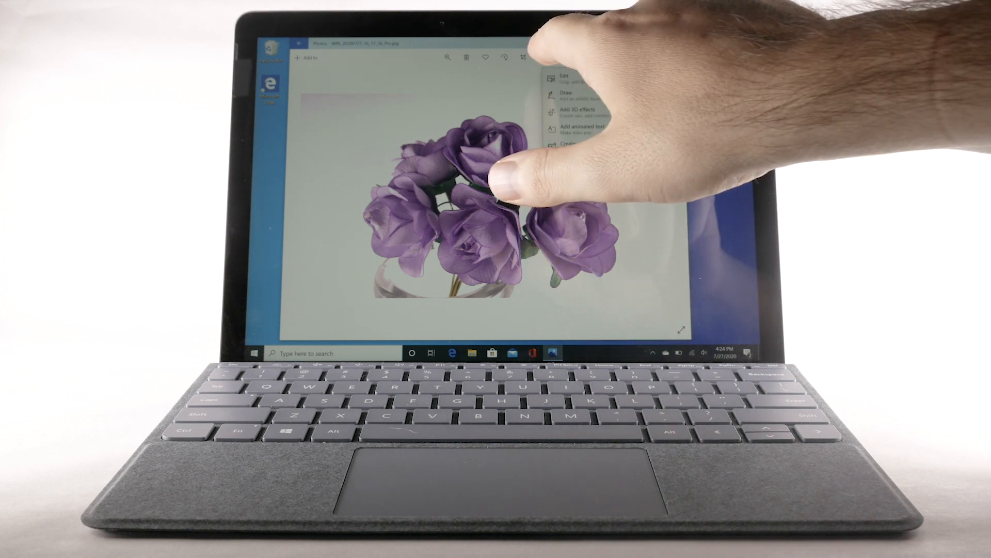
left_click(561, 79)
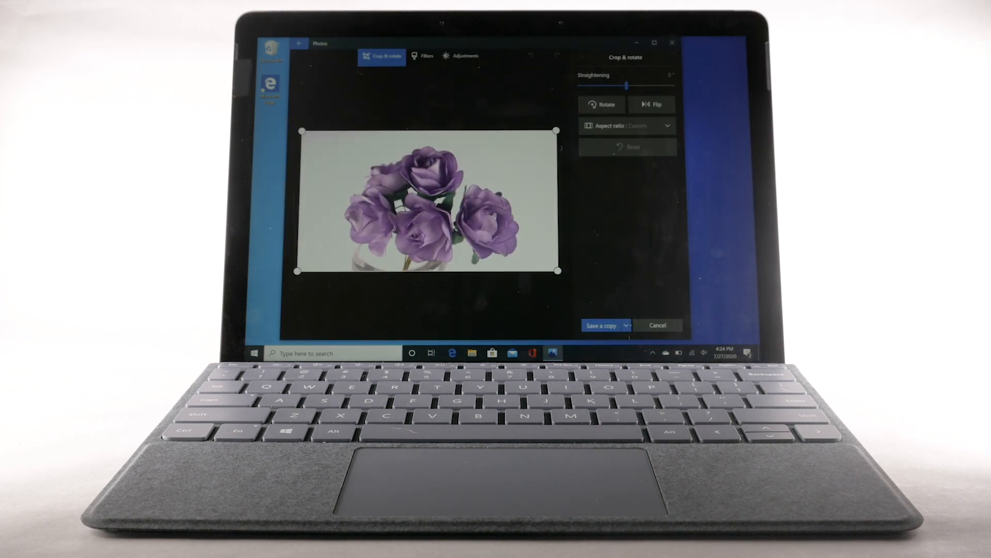